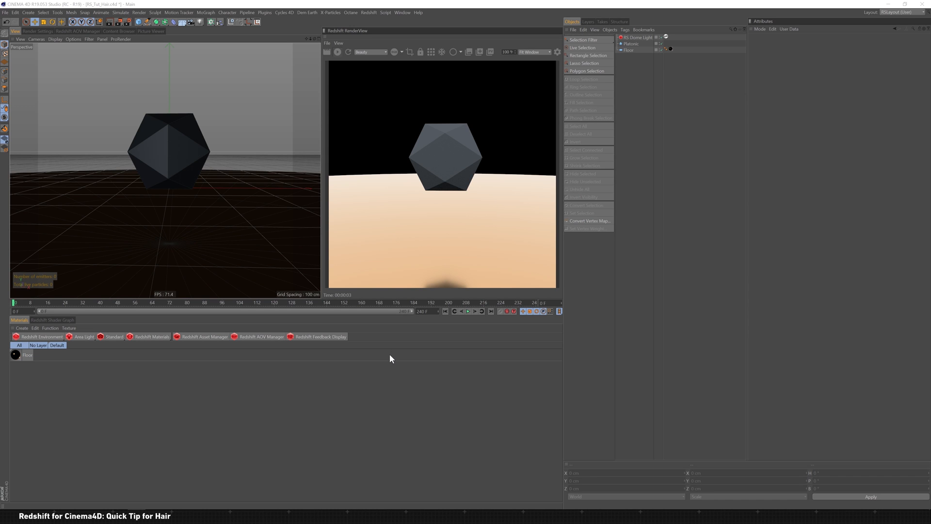
{"action": "mouse_move", "coordinate": [647, 76]}
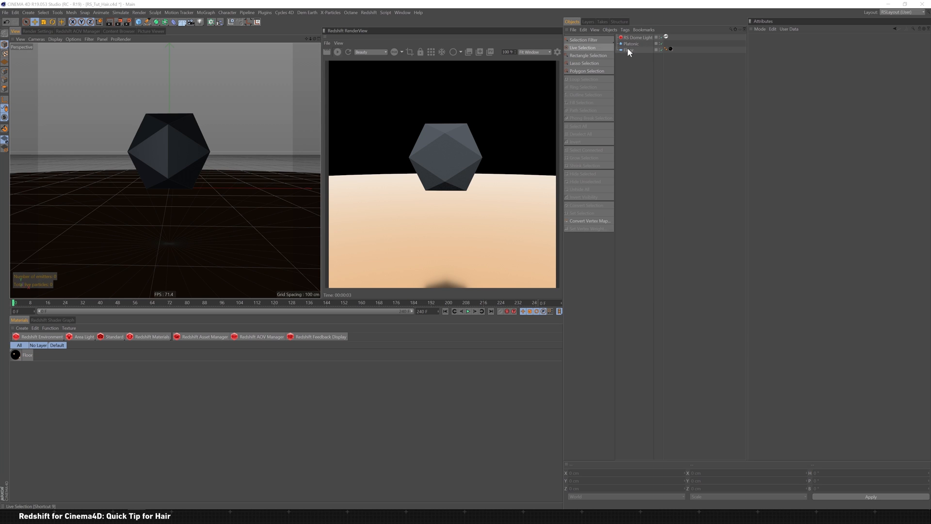
Select the Platonic object in the Object Manager to show its attributes
{"action": "left_click", "coordinate": [630, 44]}
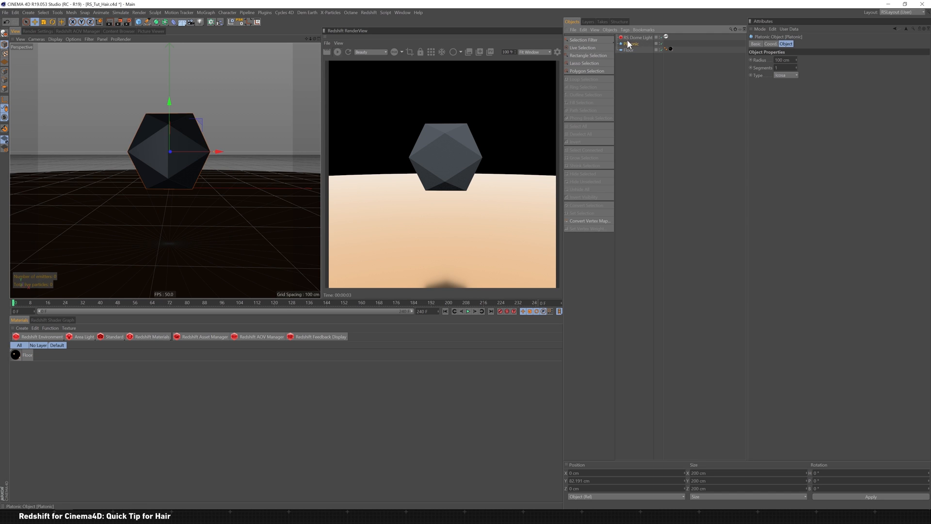
Add hair to the platonic solid and review its Guides, Hairs, Dynamics, Forces and Editor pages
{"action": "left_click", "coordinate": [114, 13]}
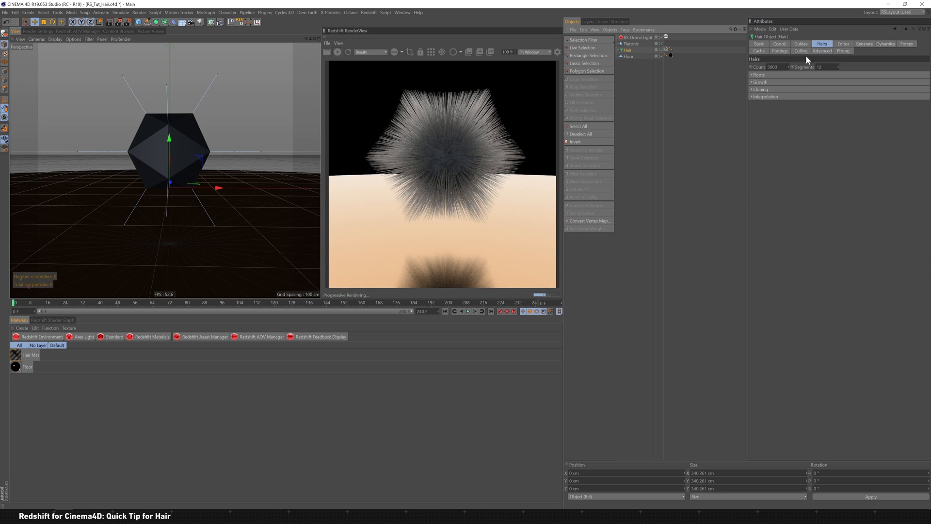
{"action": "mouse_move", "coordinate": [829, 26]}
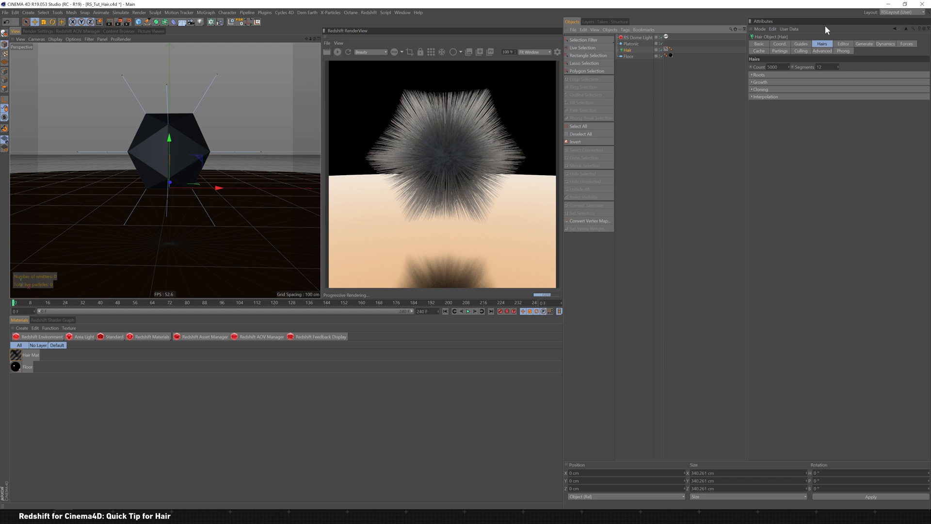
{"action": "left_click", "coordinate": [803, 44]}
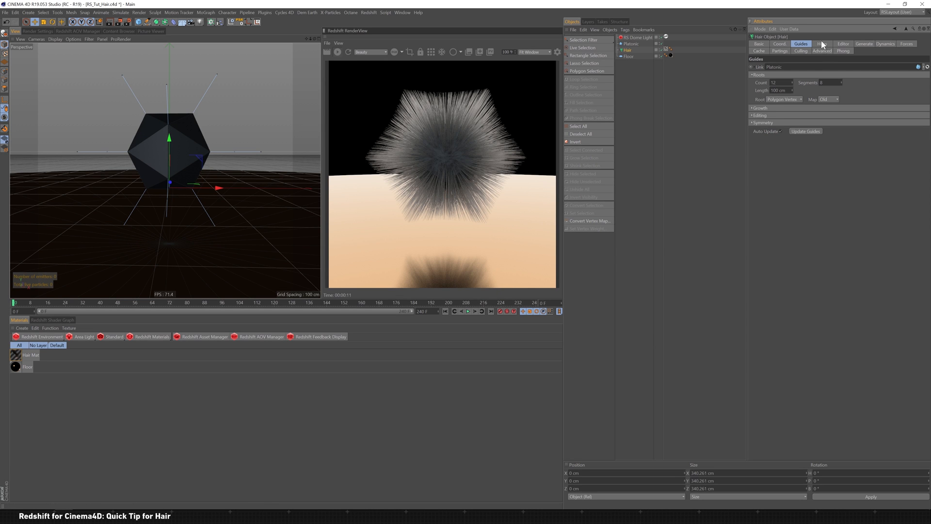
{"action": "left_click", "coordinate": [823, 44]}
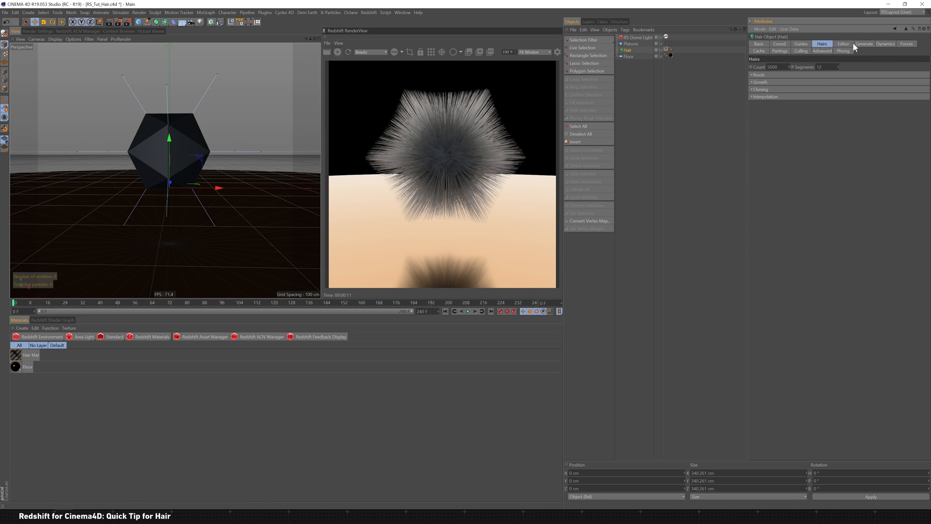
{"action": "left_click", "coordinate": [893, 43]}
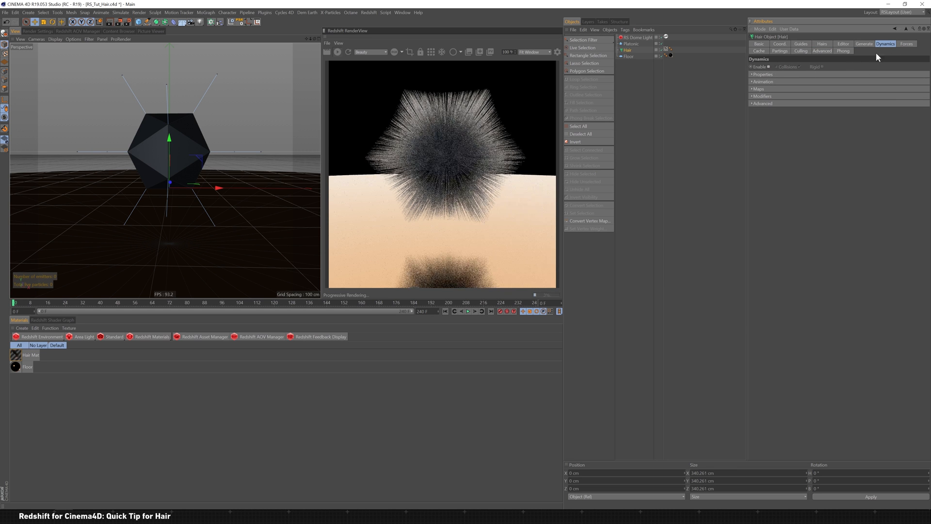
{"action": "left_click", "coordinate": [913, 44]}
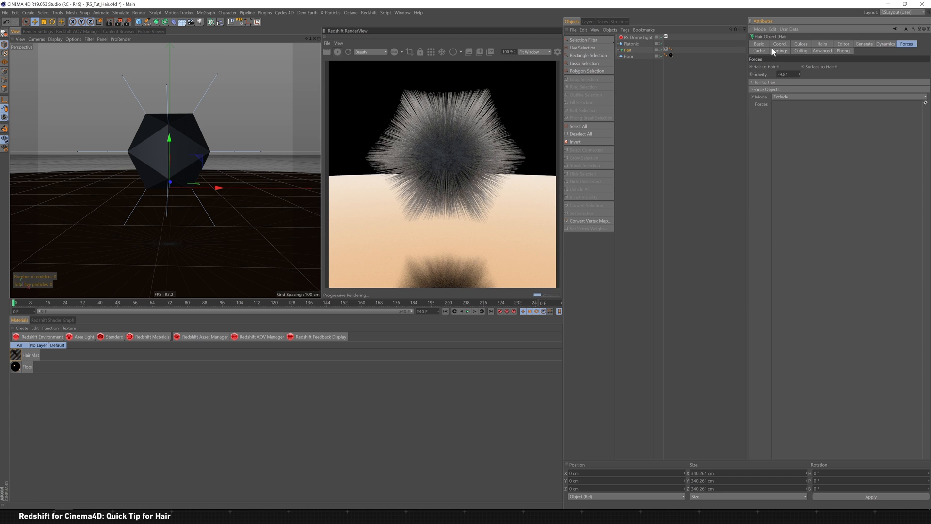
{"action": "left_click", "coordinate": [843, 44]}
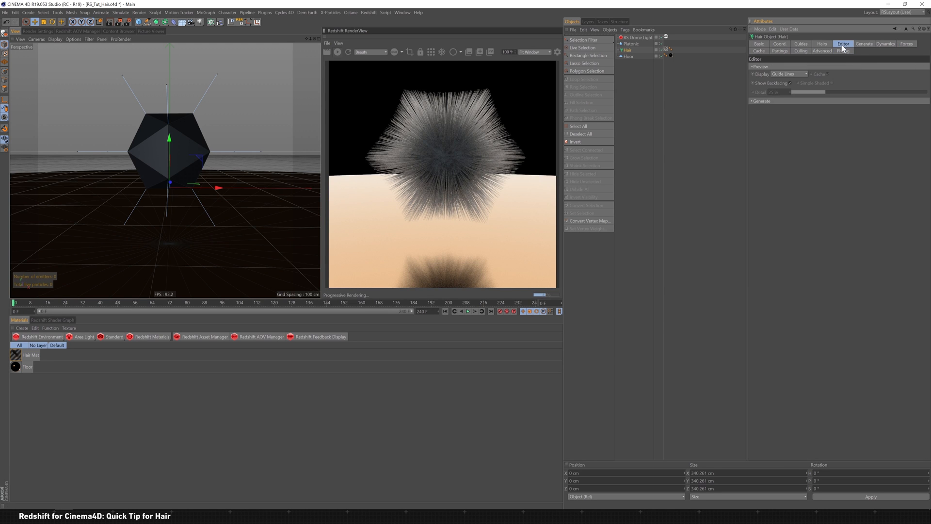
{"action": "left_click", "coordinate": [819, 44]}
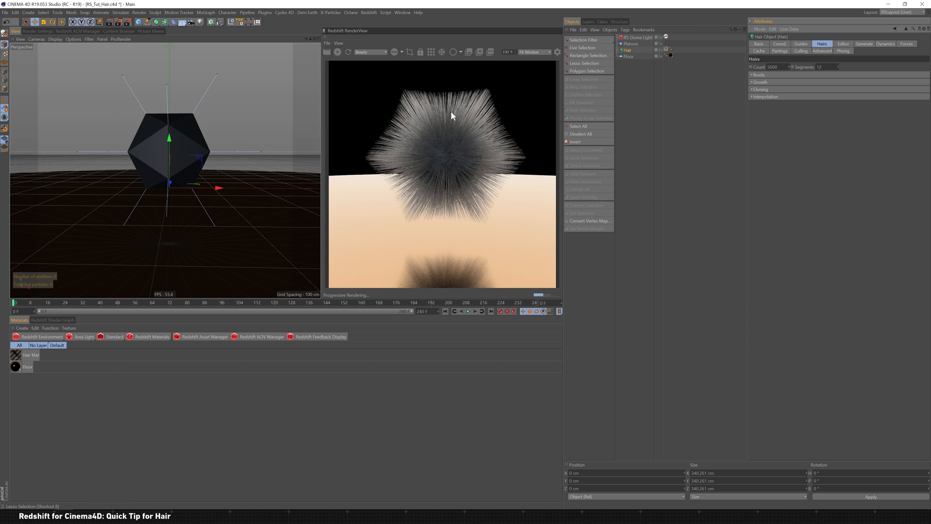
Inspect Hair Mat's Color channel in the Material Editor, then close the editor
{"action": "double_click", "coordinate": [15, 360]}
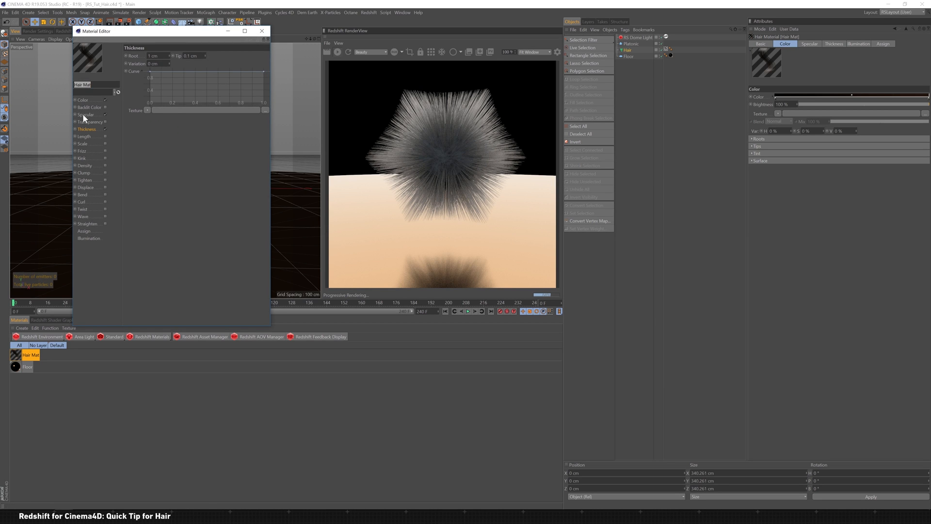
{"action": "left_click", "coordinate": [86, 114]}
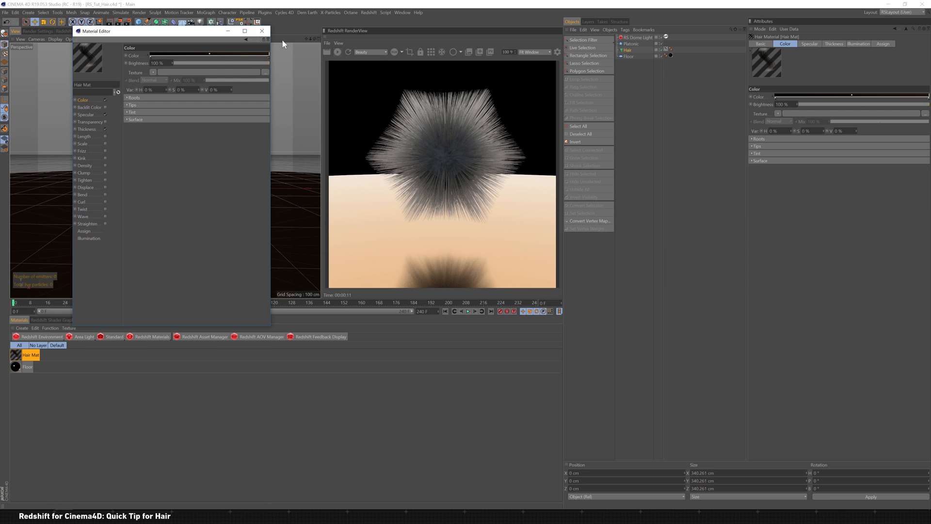
{"action": "mouse_move", "coordinate": [257, 49]}
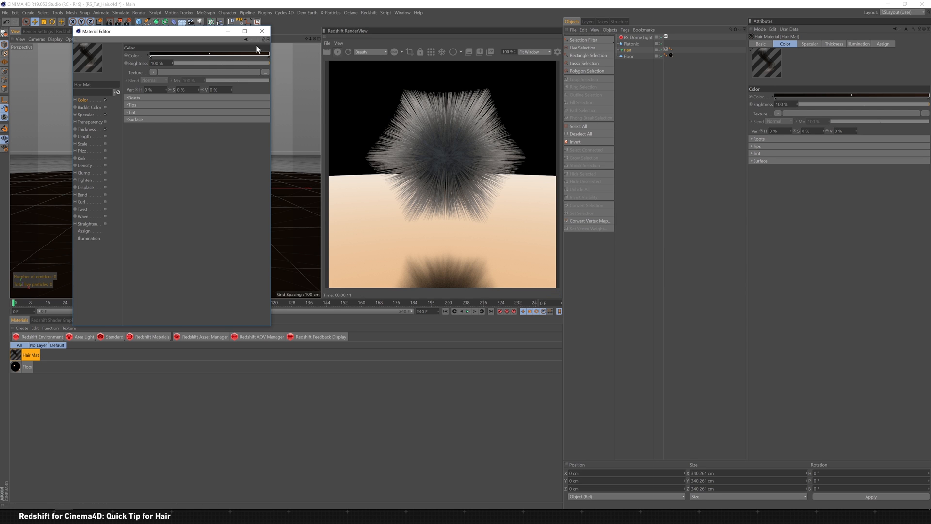
{"action": "left_click", "coordinate": [261, 31]}
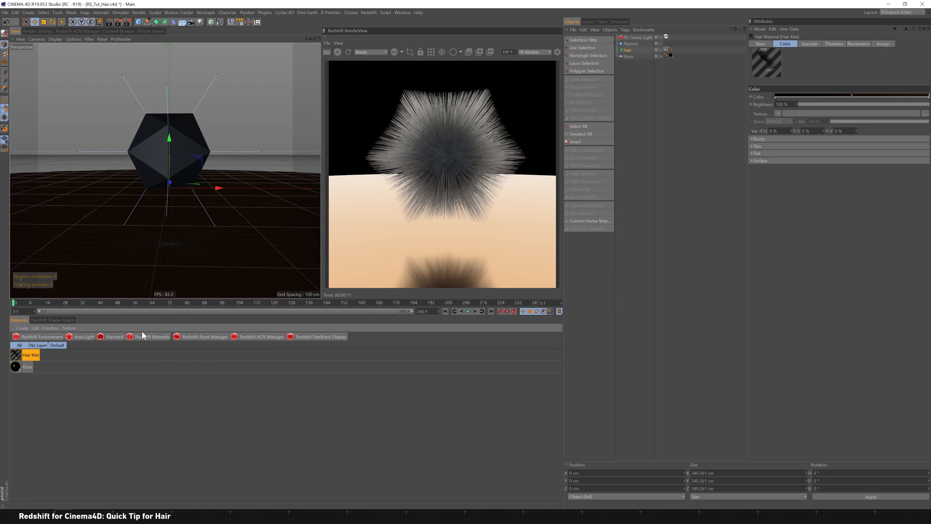
Add an RS Hair Redshift material to the hair and open its shader graph
{"action": "left_click", "coordinate": [148, 336]}
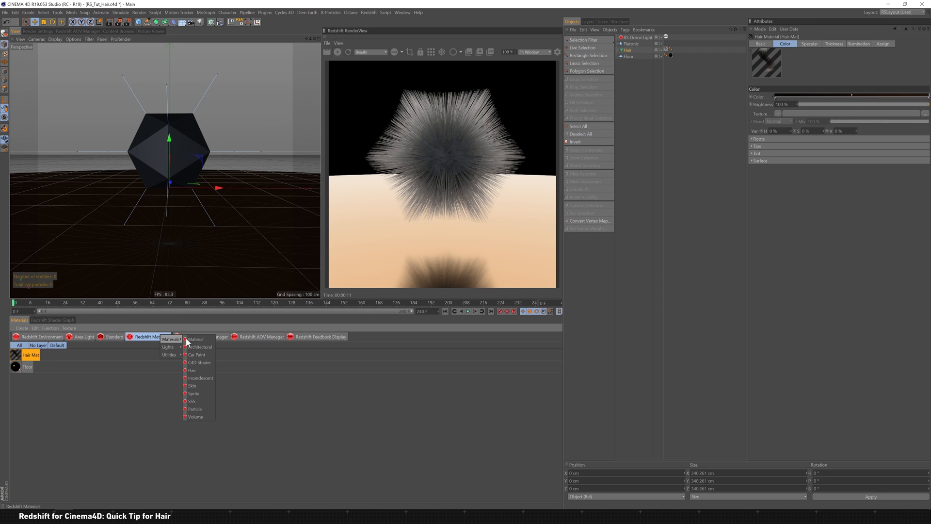
{"action": "left_click", "coordinate": [191, 370]}
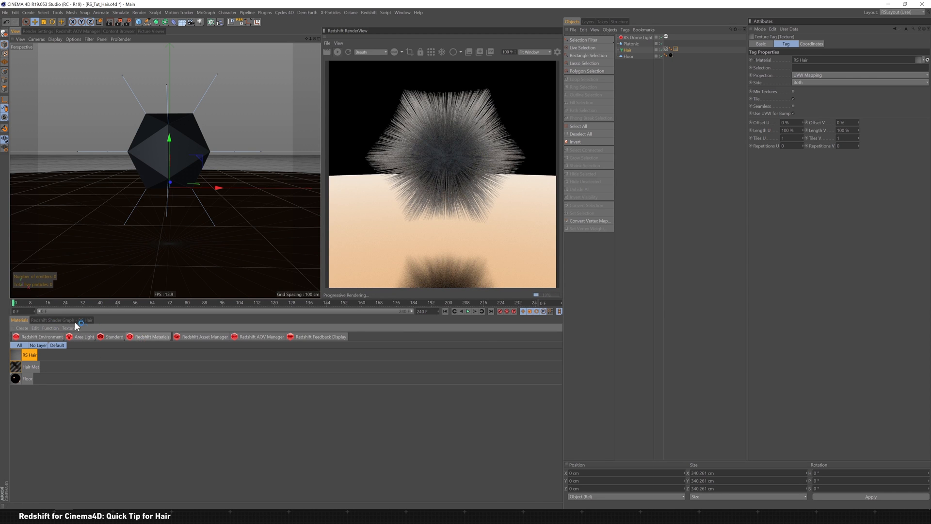
{"action": "left_click", "coordinate": [60, 320]}
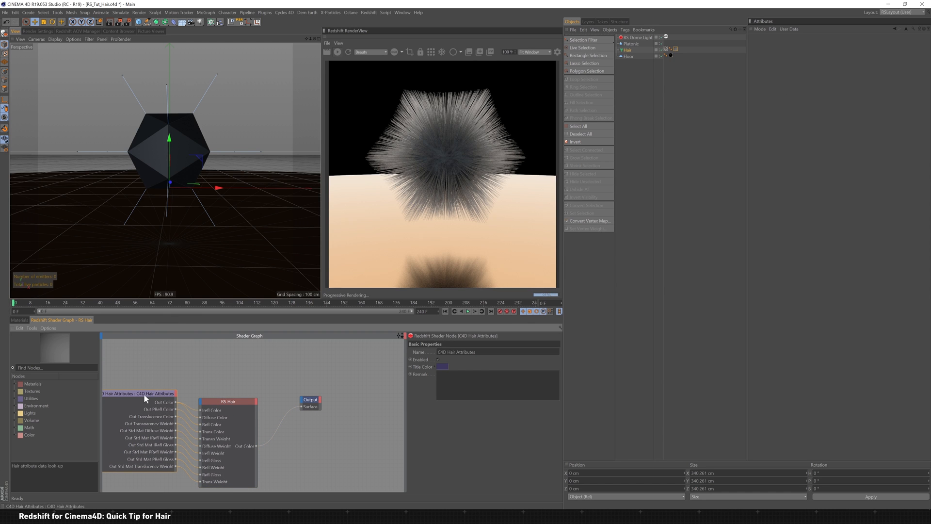
Return to the Material tab and reopen Hair Mat in the Material Editor
{"action": "left_click", "coordinate": [18, 320]}
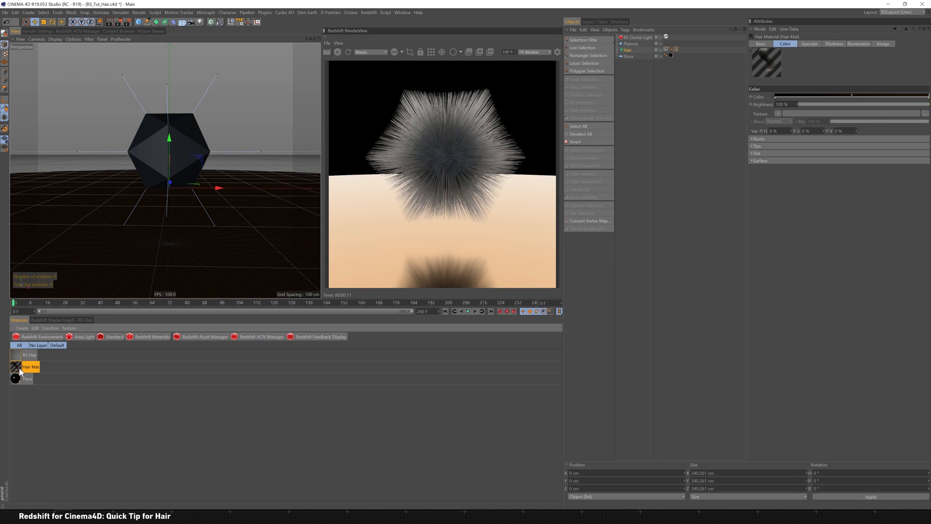
{"action": "double_click", "coordinate": [13, 367]}
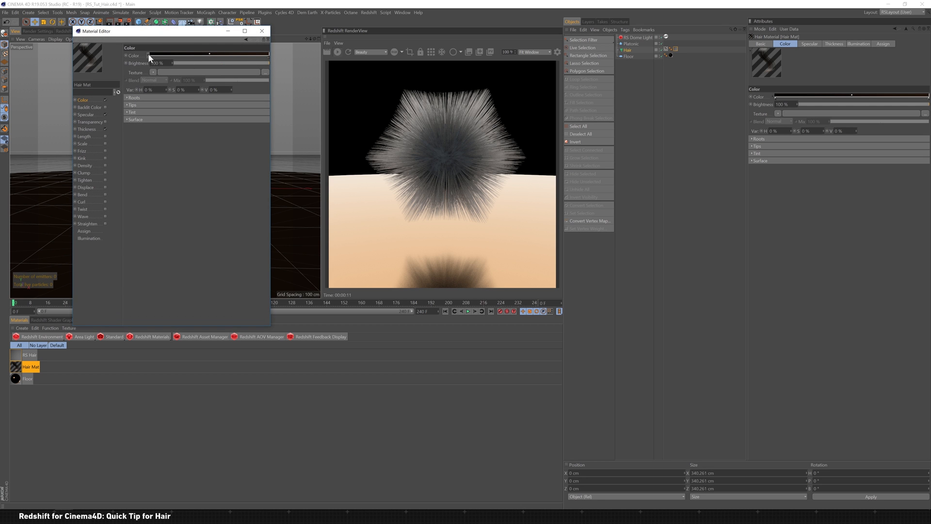
Set the hair gradient's first knot to purple and select the second knot for green
{"action": "left_click", "coordinate": [210, 56]}
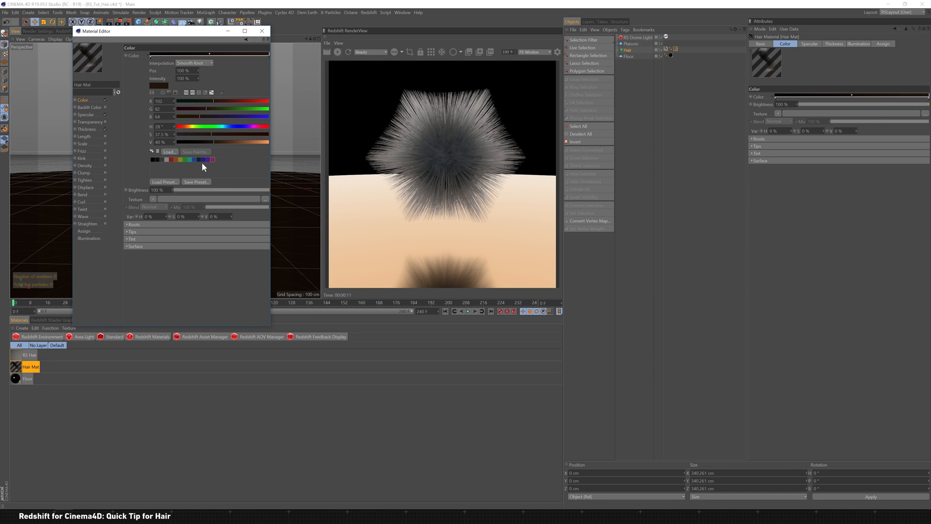
{"action": "left_click", "coordinate": [212, 159]}
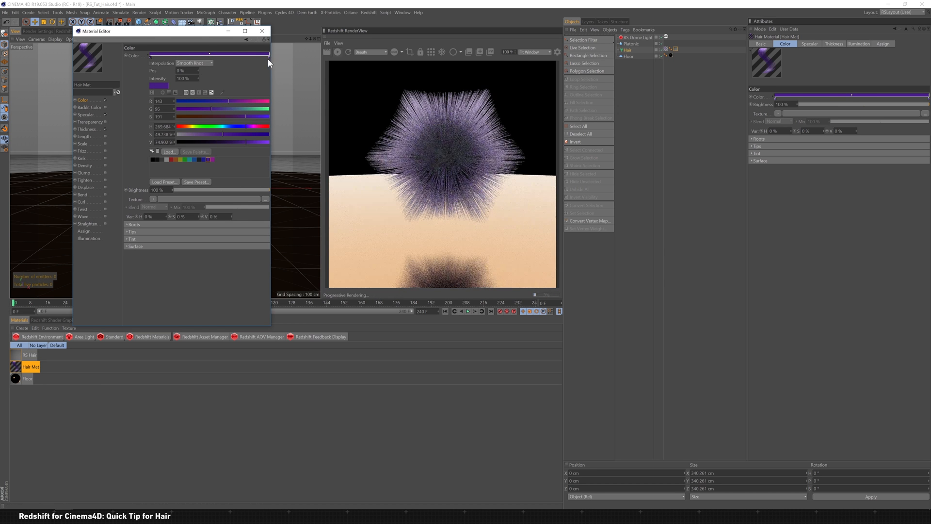
{"action": "left_click", "coordinate": [187, 159]}
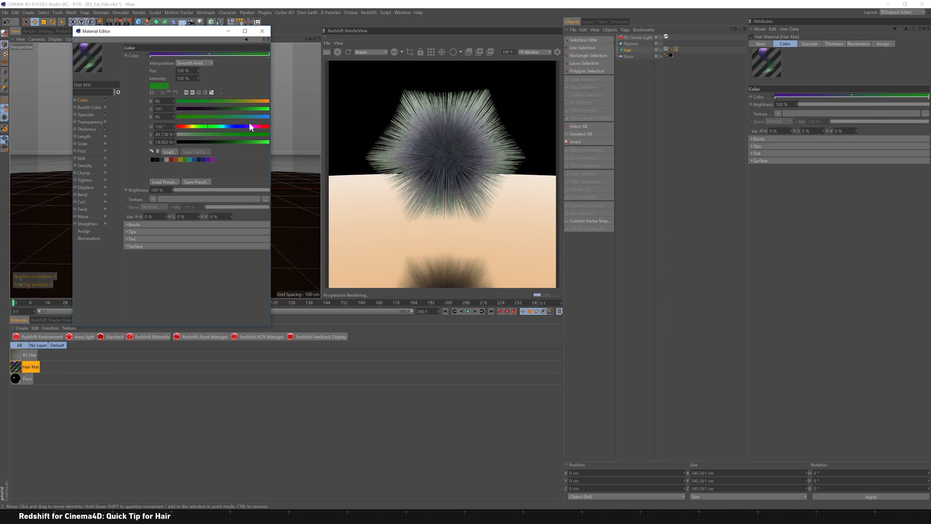
{"action": "mouse_move", "coordinate": [100, 117]}
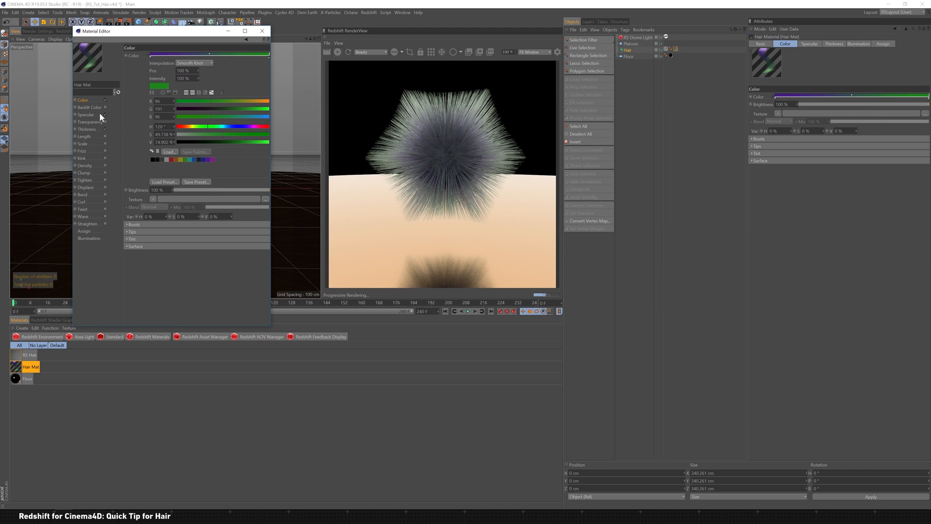
Tint Hair Mat's primary specular colour pale pink and view the thickness settings
{"action": "left_click", "coordinate": [85, 114]}
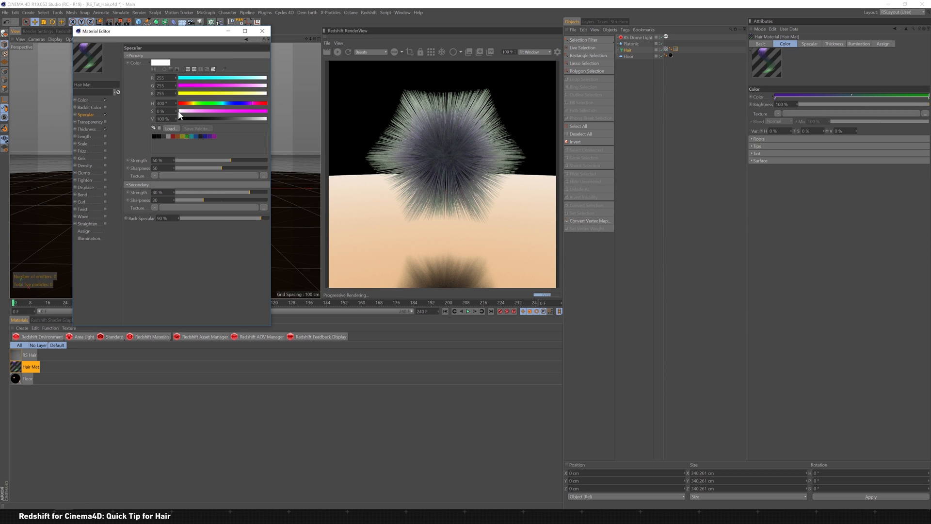
{"action": "left_click_drag", "start_coordinate": [178, 111], "coordinate": [196, 111]}
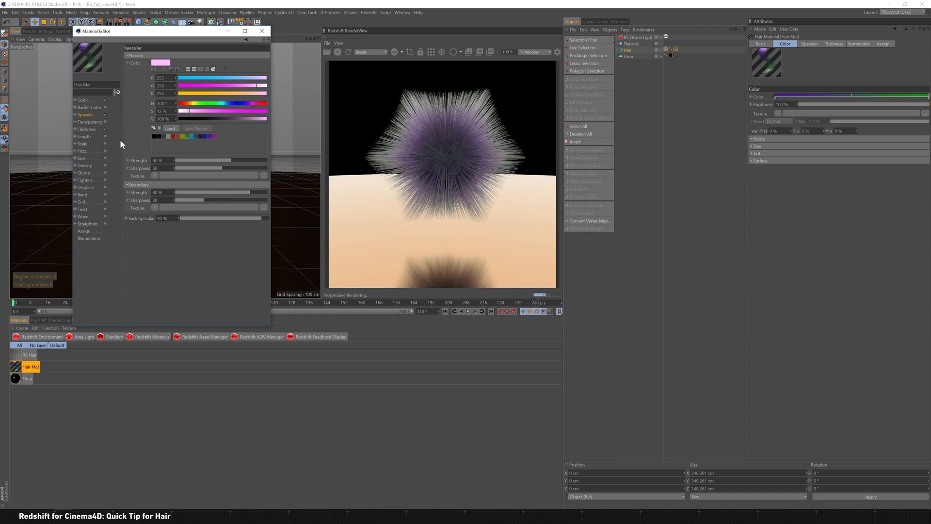
{"action": "left_click", "coordinate": [86, 129]}
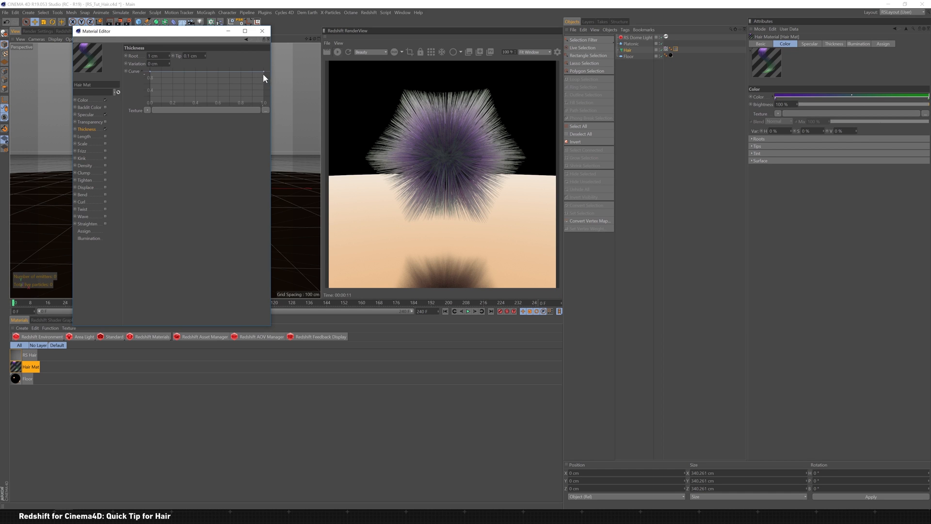
Taper the thickness curve's tip end down for 5 cm roots and 0.5 cm tips
{"action": "left_click_drag", "start_coordinate": [264, 74], "coordinate": [263, 82]}
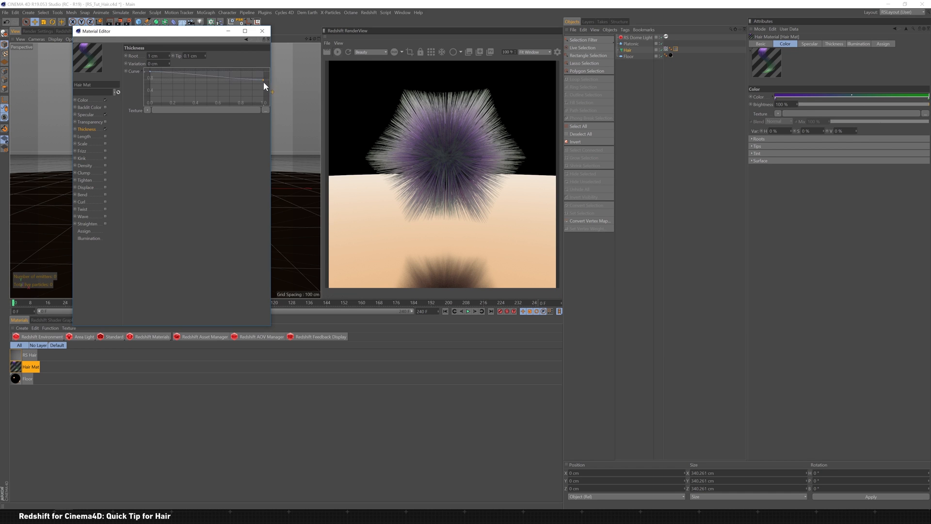
{"action": "left_click_drag", "start_coordinate": [265, 82], "coordinate": [264, 103]}
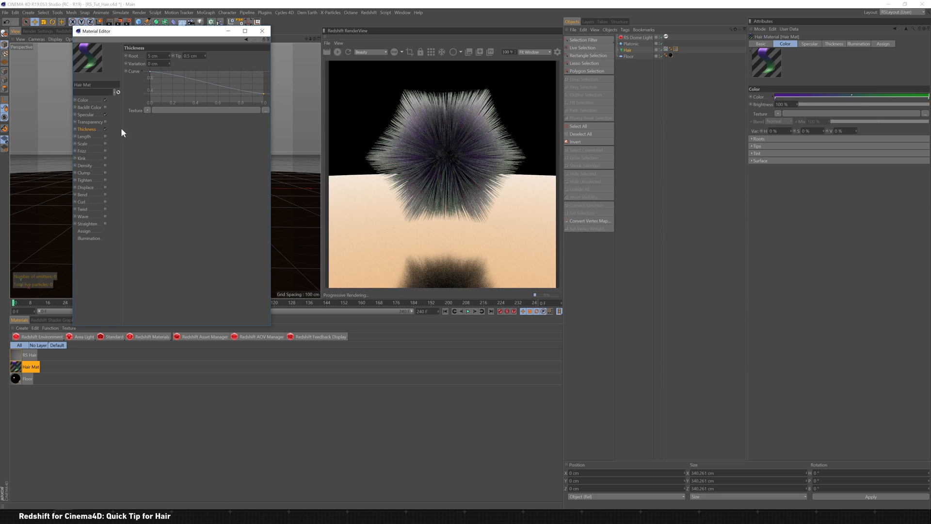
Enable hair frizz at 15% with a 65% amount, then view the Kink settings
{"action": "left_click", "coordinate": [82, 151]}
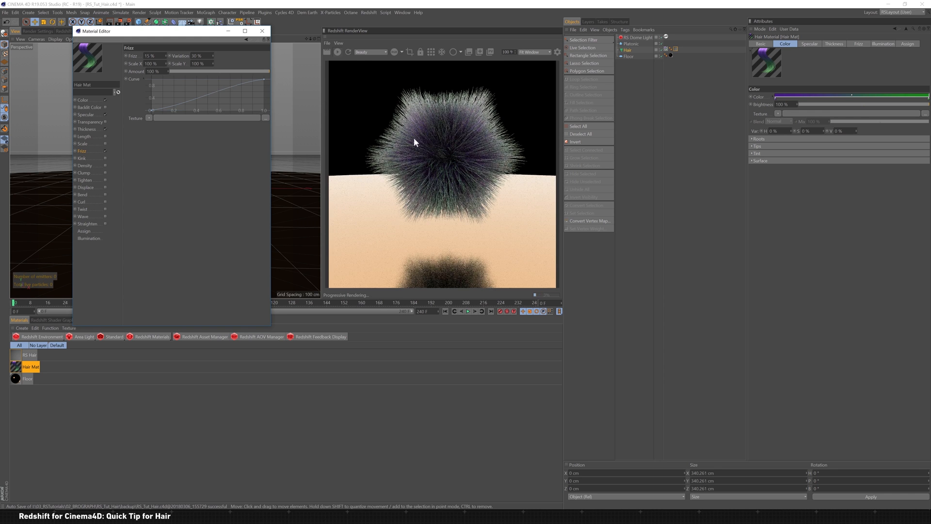
{"action": "left_click_drag", "start_coordinate": [268, 71], "coordinate": [229, 71]}
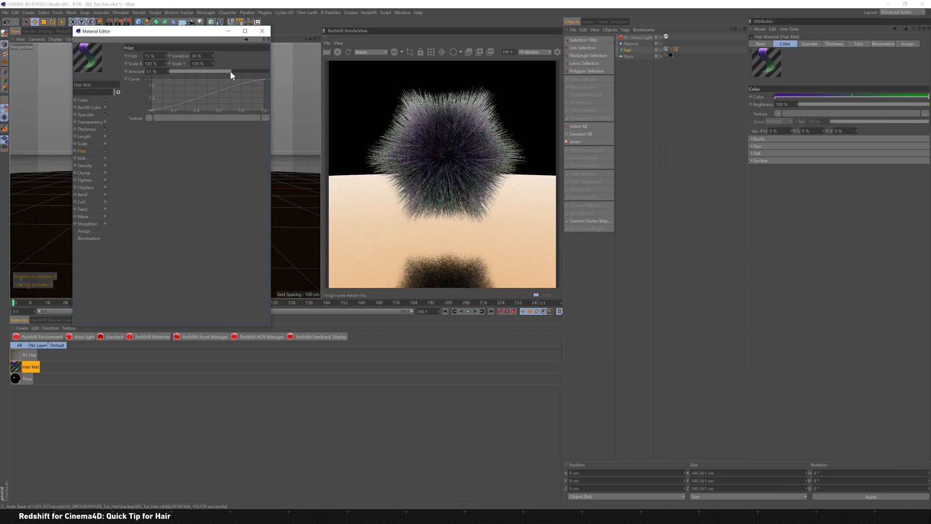
{"action": "left_click_drag", "start_coordinate": [229, 70], "coordinate": [166, 71]}
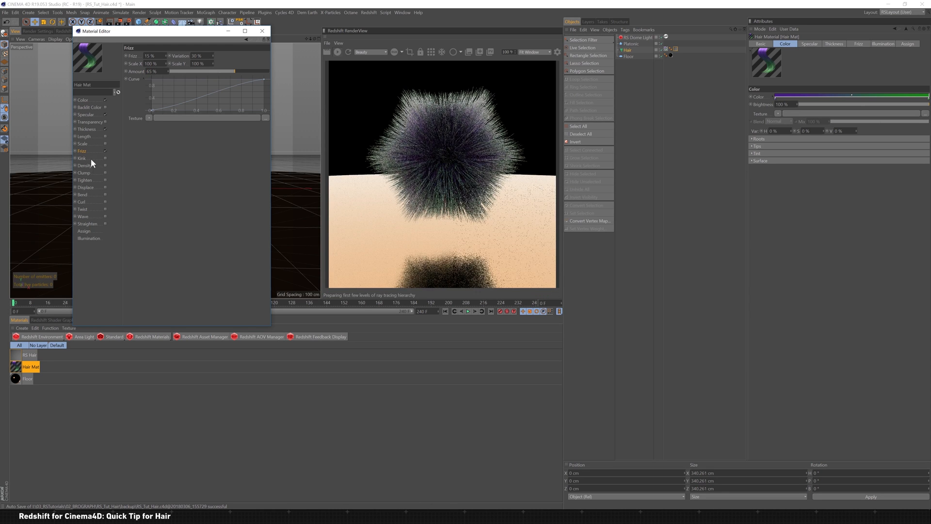
{"action": "left_click", "coordinate": [81, 158]}
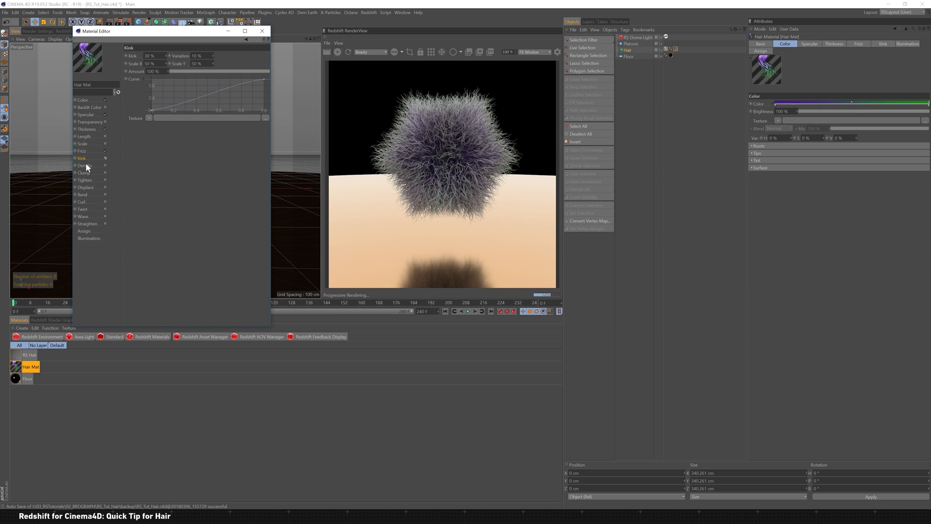
Load an Electric-type noise texture into Hair Mat's Density channel and set density to 50%
{"action": "left_click", "coordinate": [84, 165]}
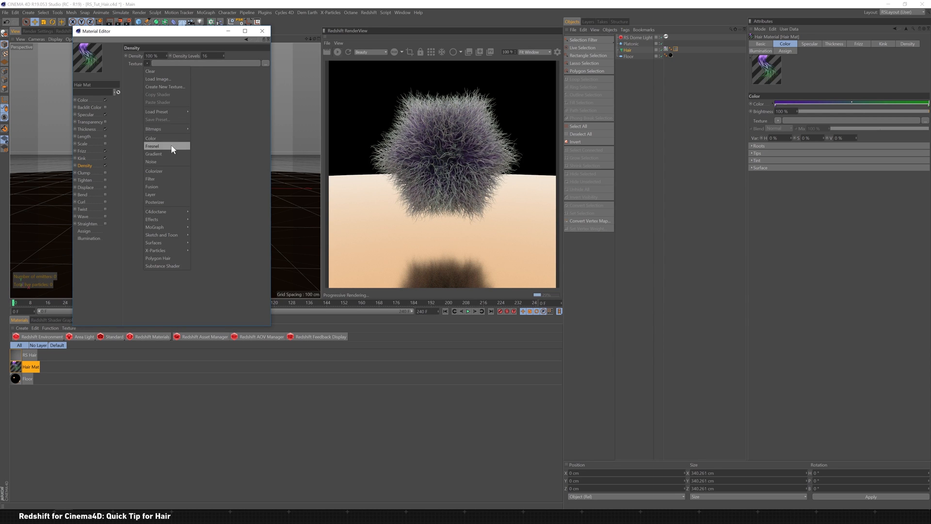
{"action": "left_click", "coordinate": [151, 162]}
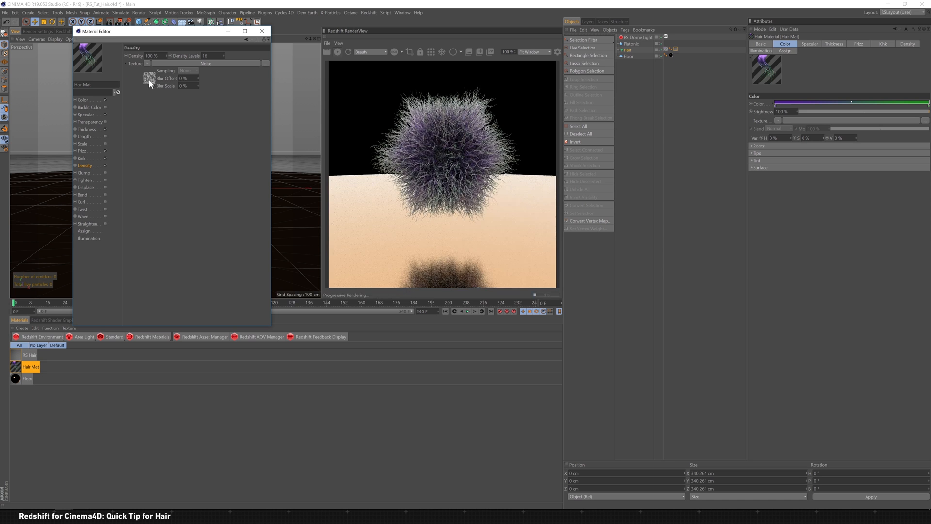
{"action": "left_click", "coordinate": [145, 78]}
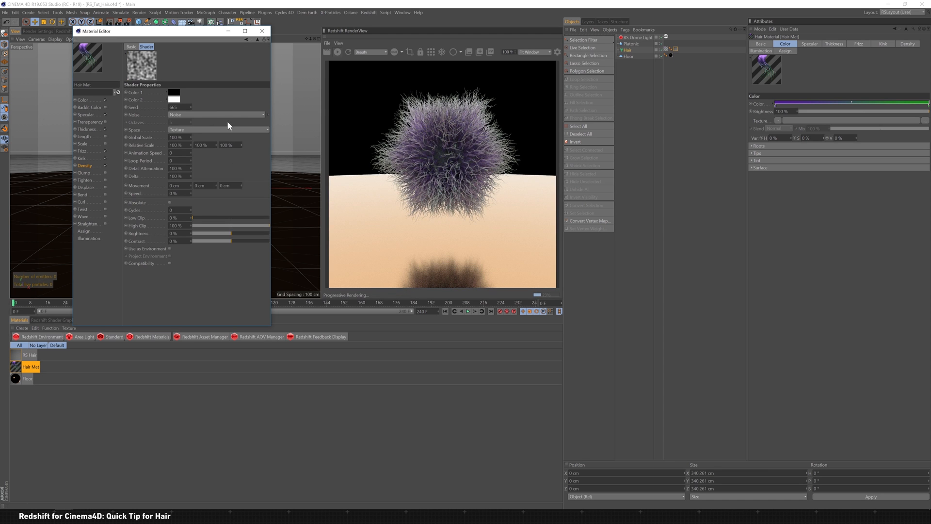
{"action": "left_click", "coordinate": [217, 114]}
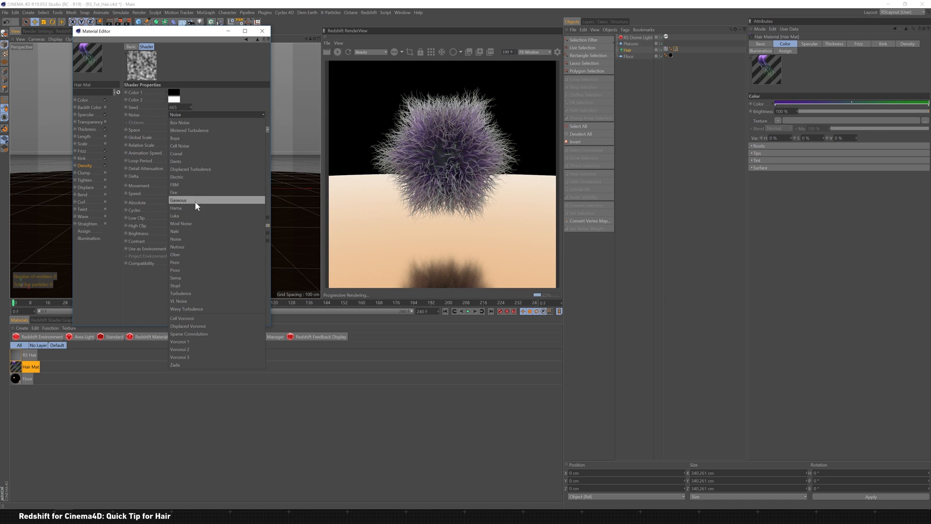
{"action": "left_click", "coordinate": [177, 177]}
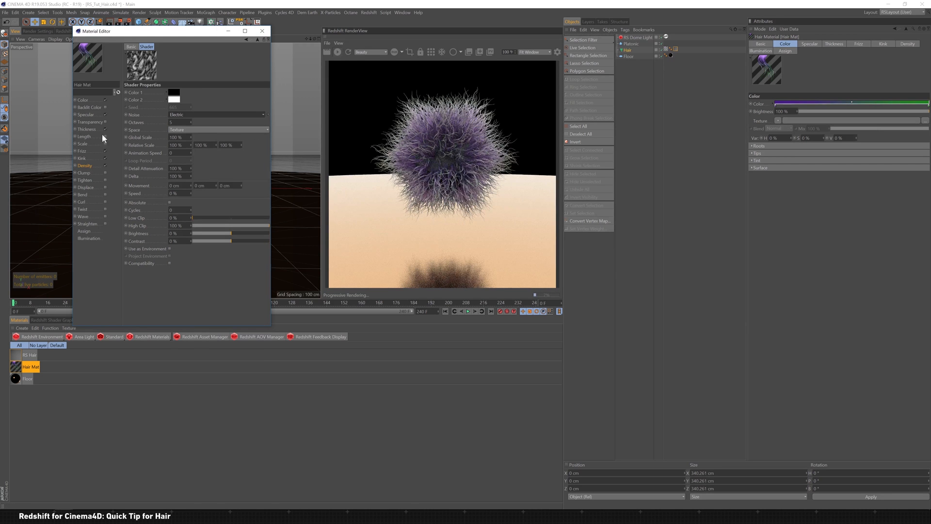
{"action": "left_click", "coordinate": [85, 165]}
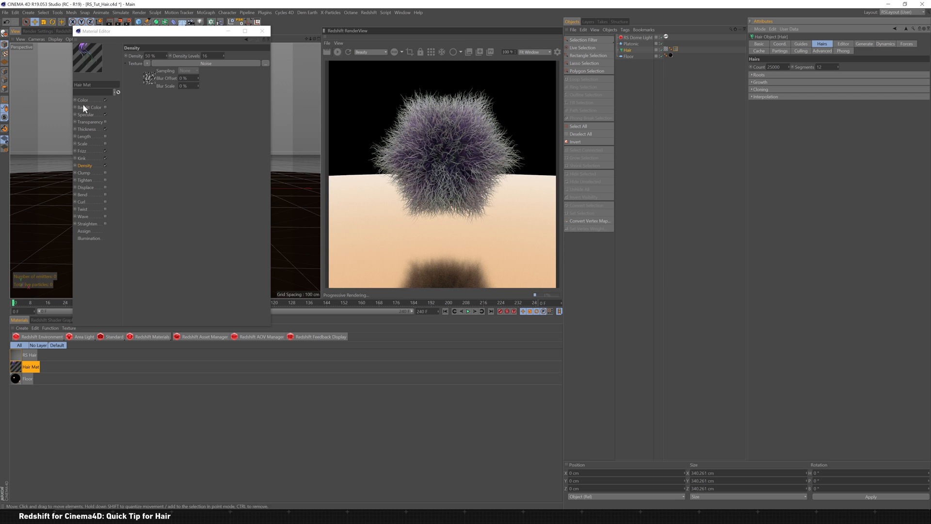
Tint the Hair Mat specular highlight pale green at reduced strength, then select RS Hair
{"action": "left_click", "coordinate": [85, 114]}
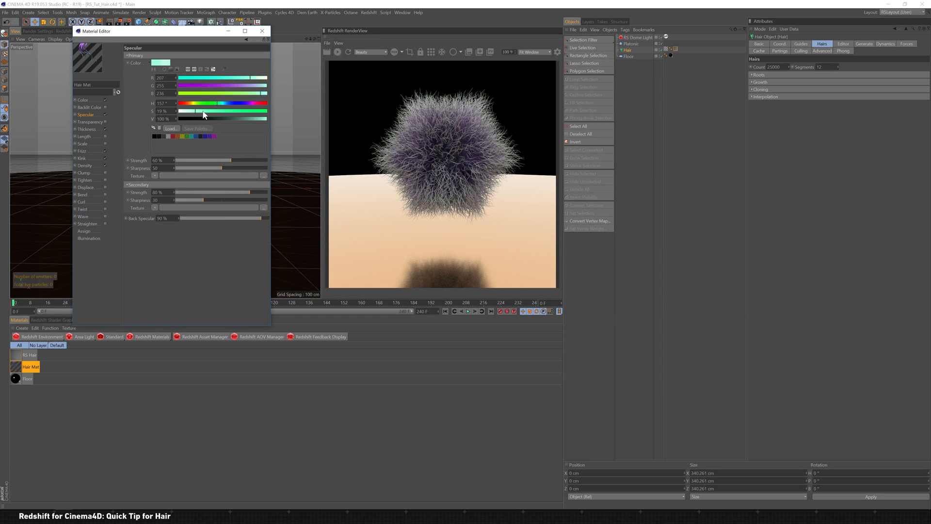
{"action": "left_click_drag", "start_coordinate": [205, 111], "coordinate": [199, 119]}
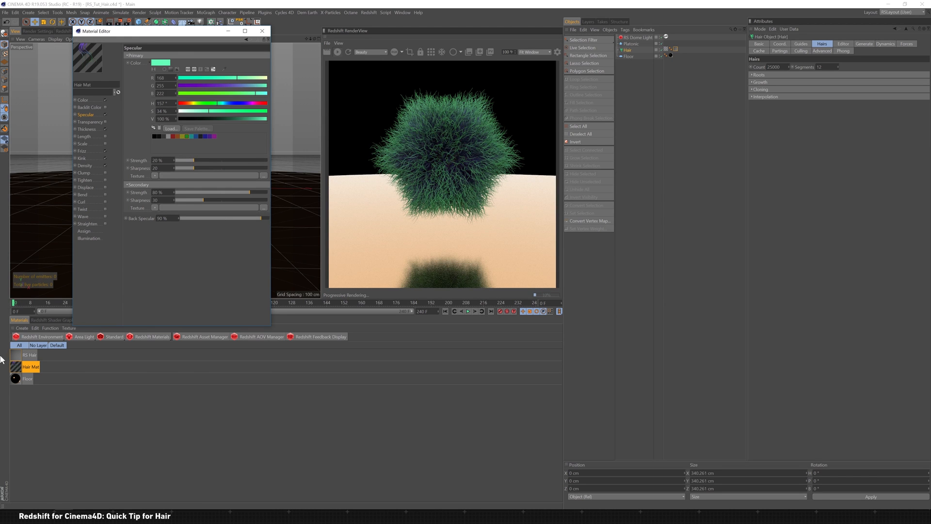
{"action": "left_click", "coordinate": [12, 355]}
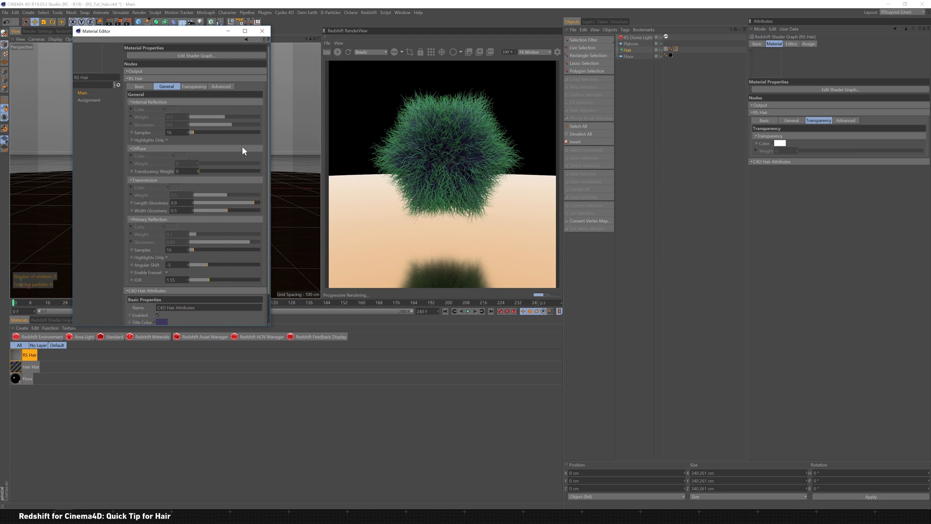
{"action": "mouse_move", "coordinate": [225, 175]}
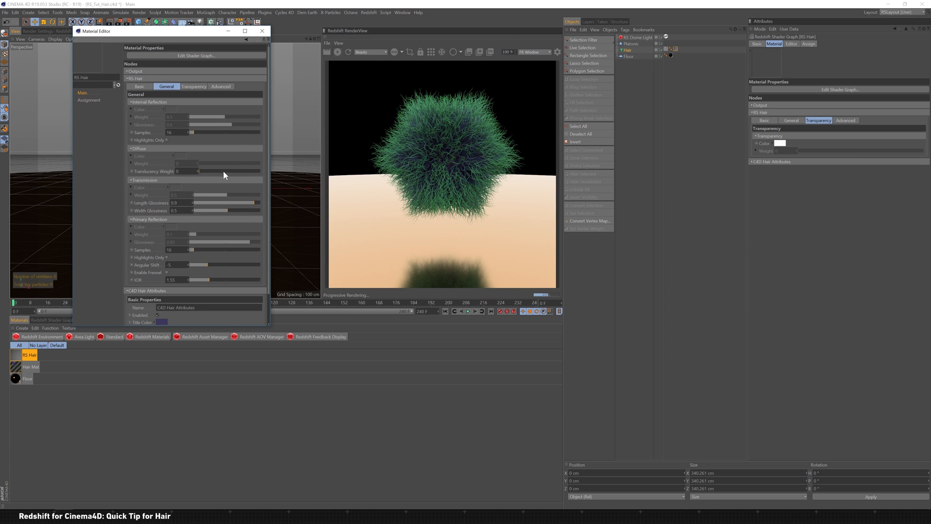
Set RS Hair's internal and primary reflection samples to 256 with IOR 1.45
{"action": "left_click_drag", "start_coordinate": [198, 171], "coordinate": [237, 171]}
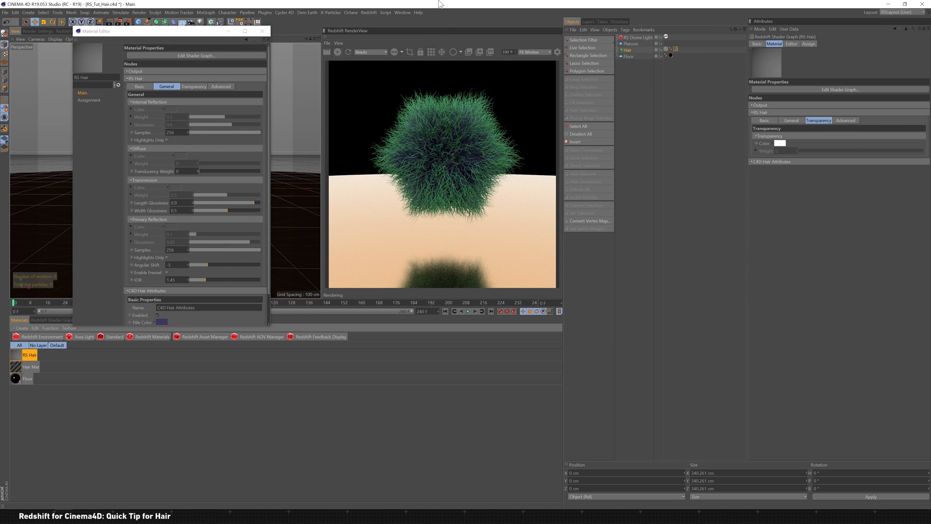
{"action": "mouse_move", "coordinate": [414, 68]}
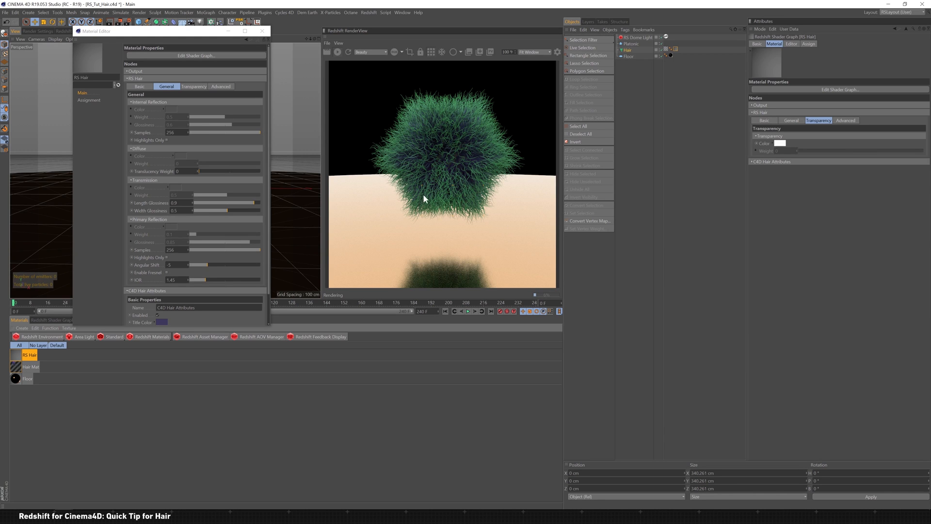
{"action": "mouse_move", "coordinate": [424, 157]}
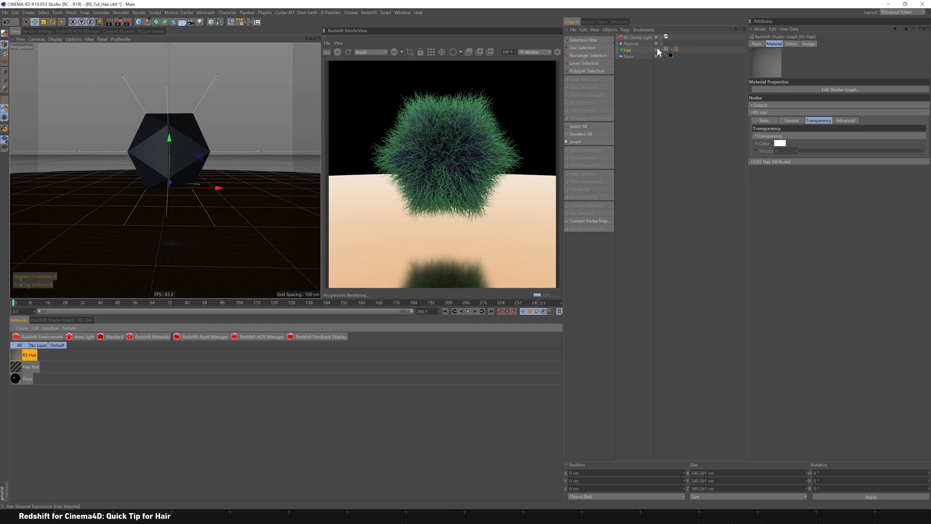
Show the Hair object's Dynamics settings and play the animation to watch the guides droop
{"action": "left_click", "coordinate": [630, 50]}
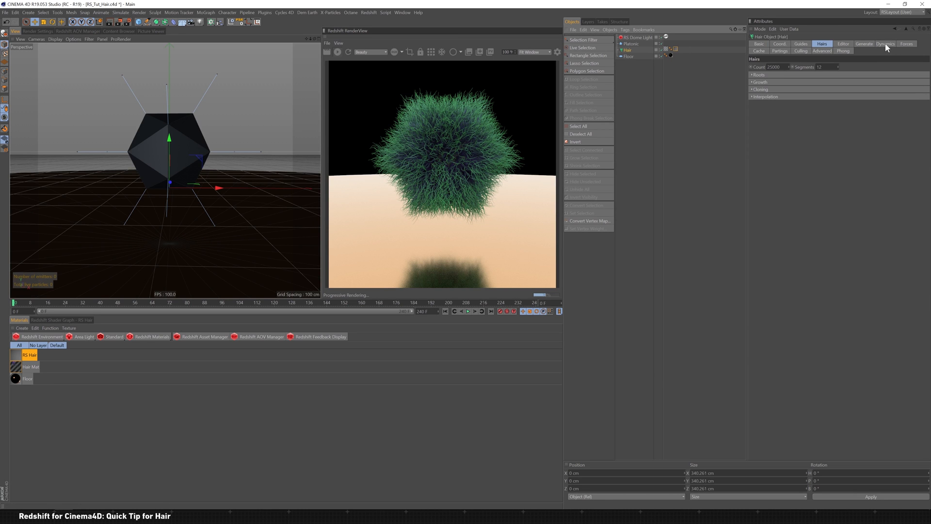
{"action": "left_click", "coordinate": [887, 44]}
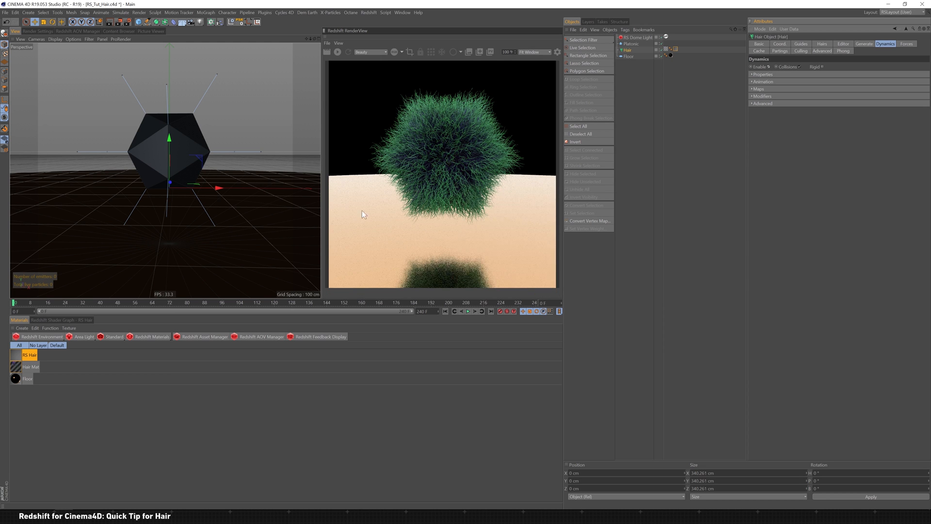
{"action": "left_click", "coordinate": [467, 311]}
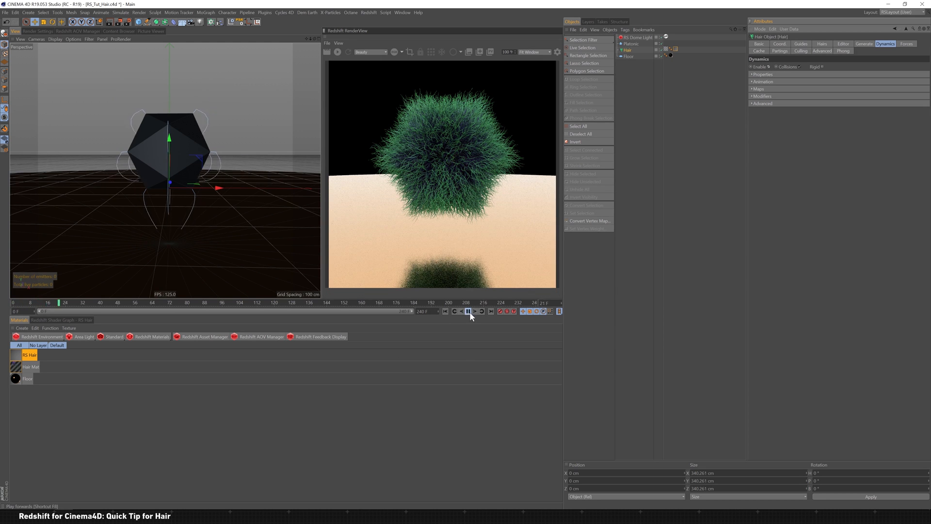